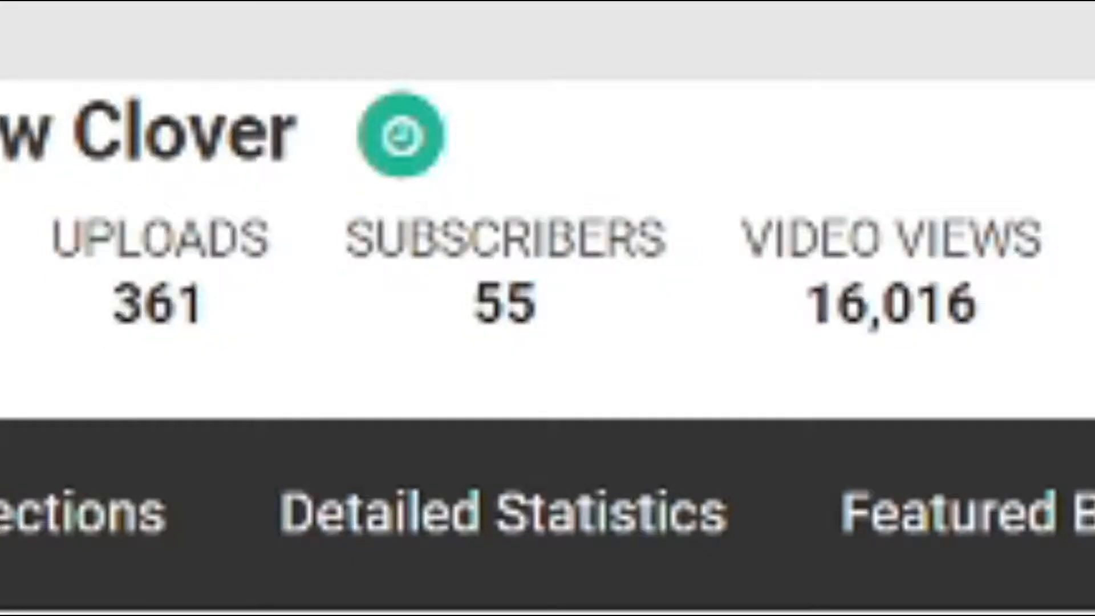
- Scroll down the YouTube page with the Episode 1 video loaded in the player
scroll("down", 3)
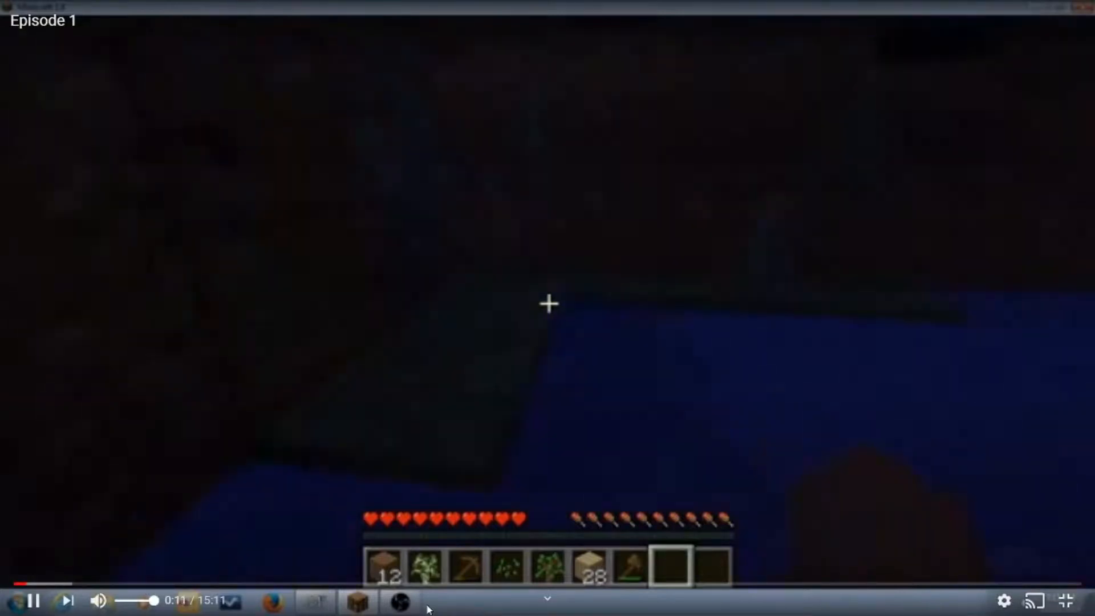
mouse_move(458, 580)
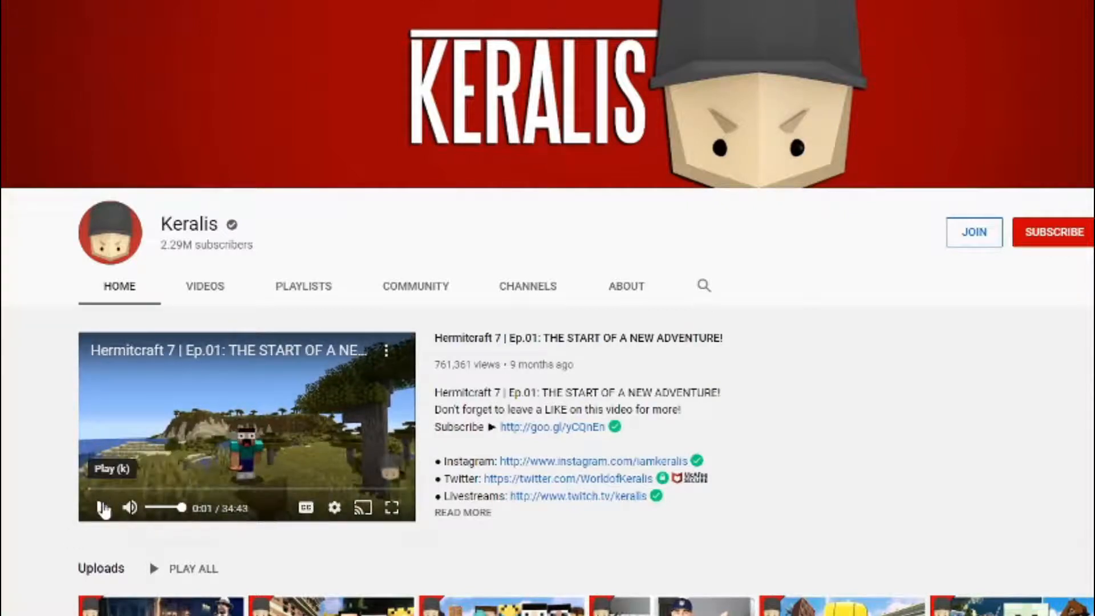
- Browse the Keralis and stampylonghead results, then scroll through DanTDM's latest uploads
left_click(204, 286)
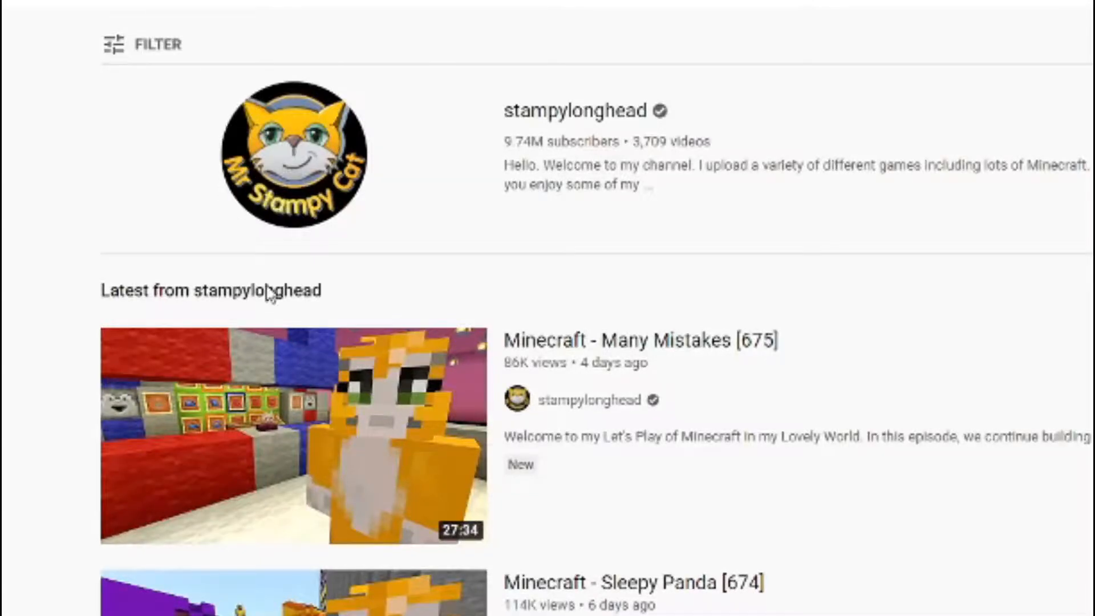
scroll("down", 3)
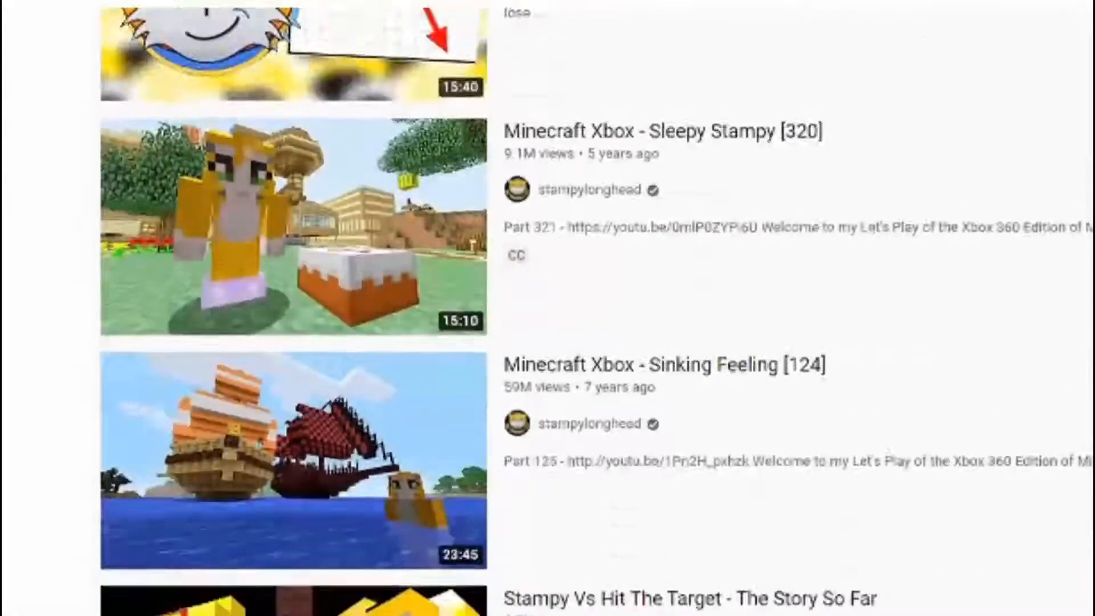
scroll("down", 3)
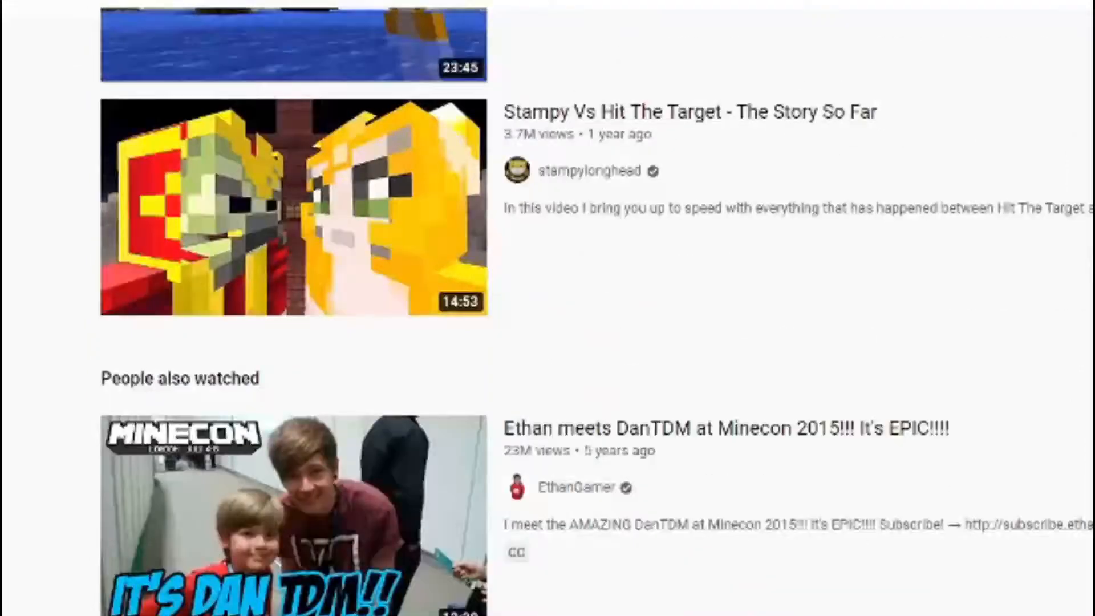
scroll("down", 3)
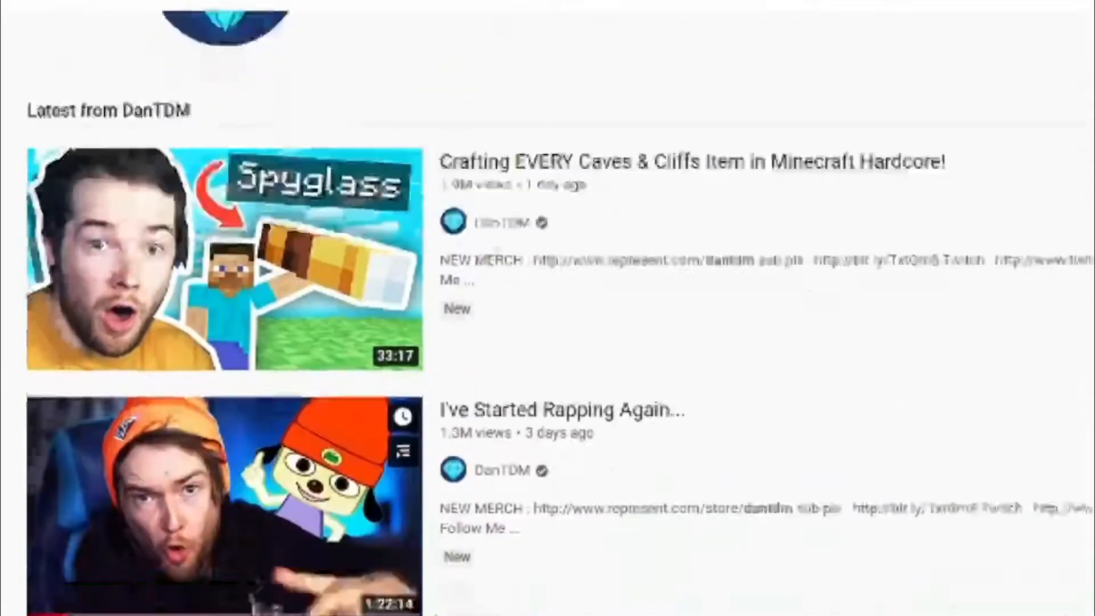
scroll("down", 3)
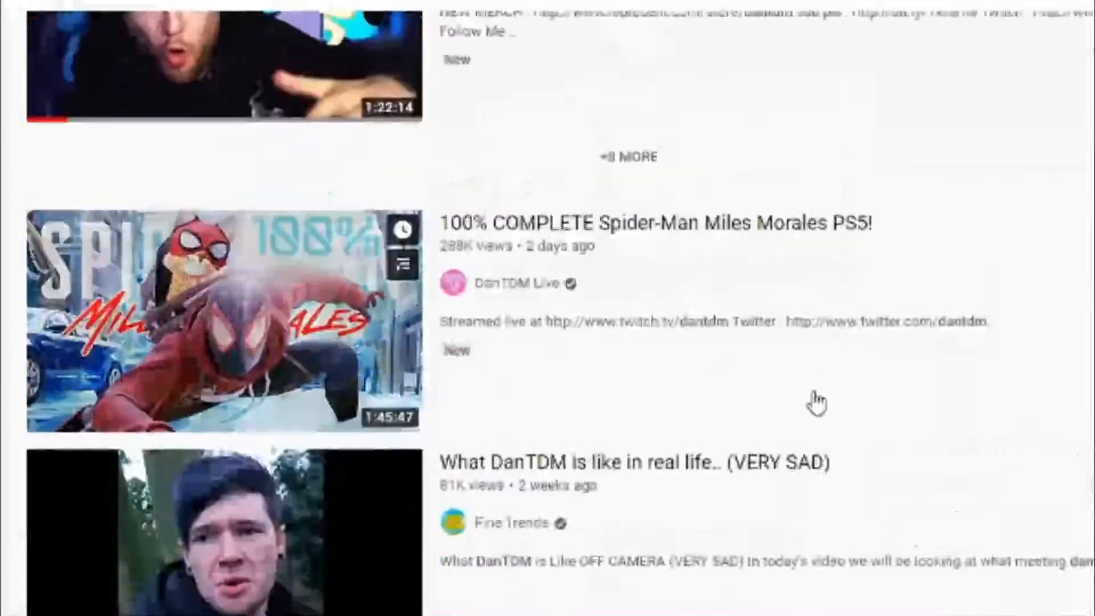